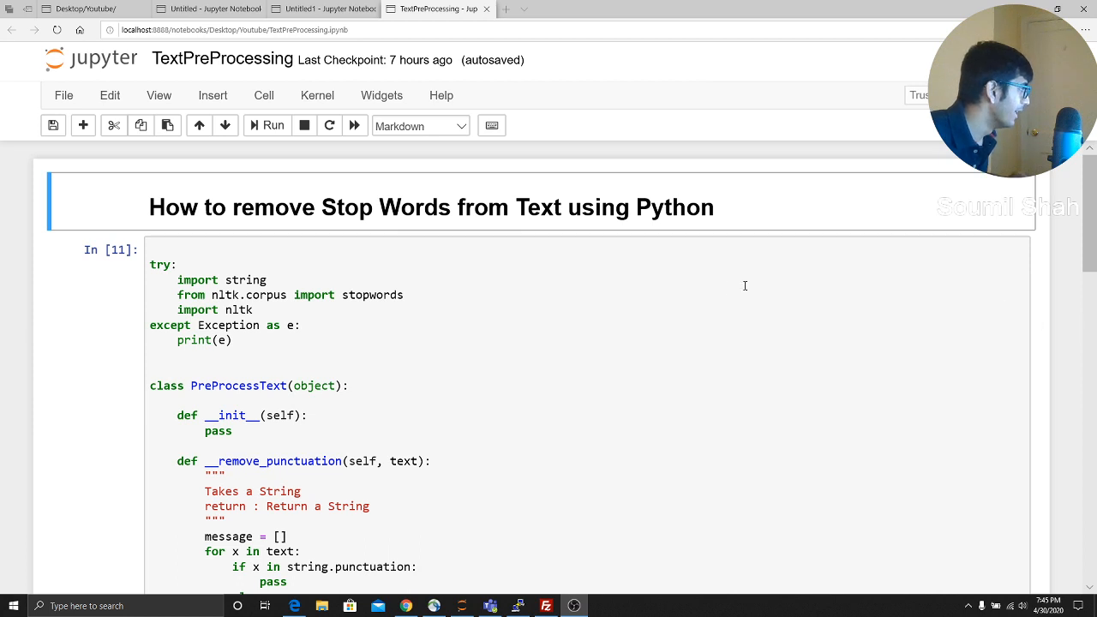
pyautogui.moveTo(398, 353)
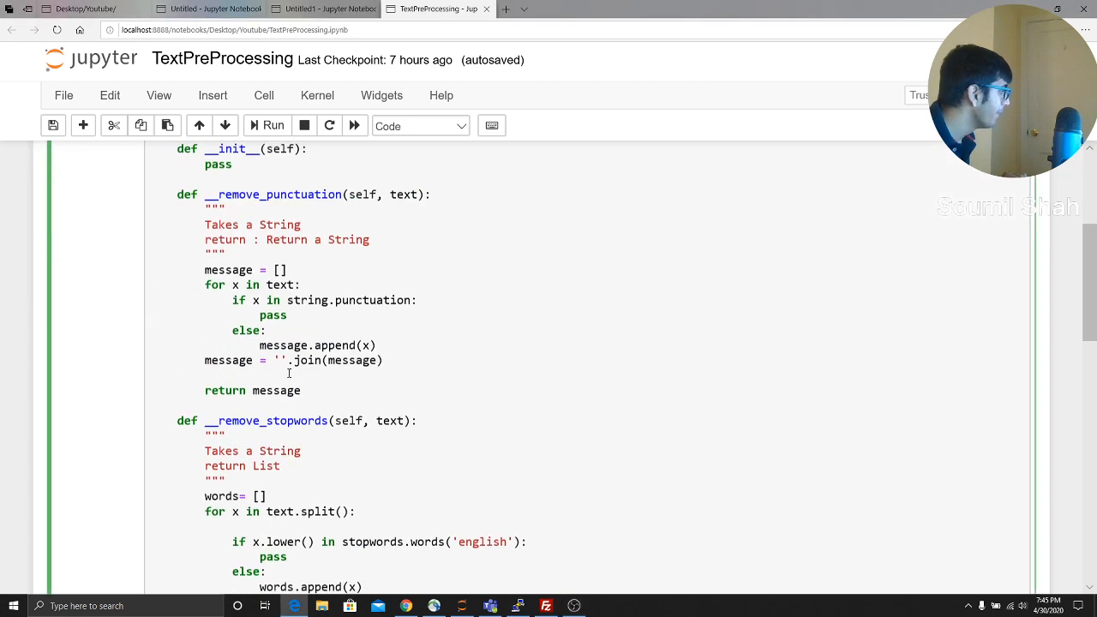
pyautogui.scroll(-3)
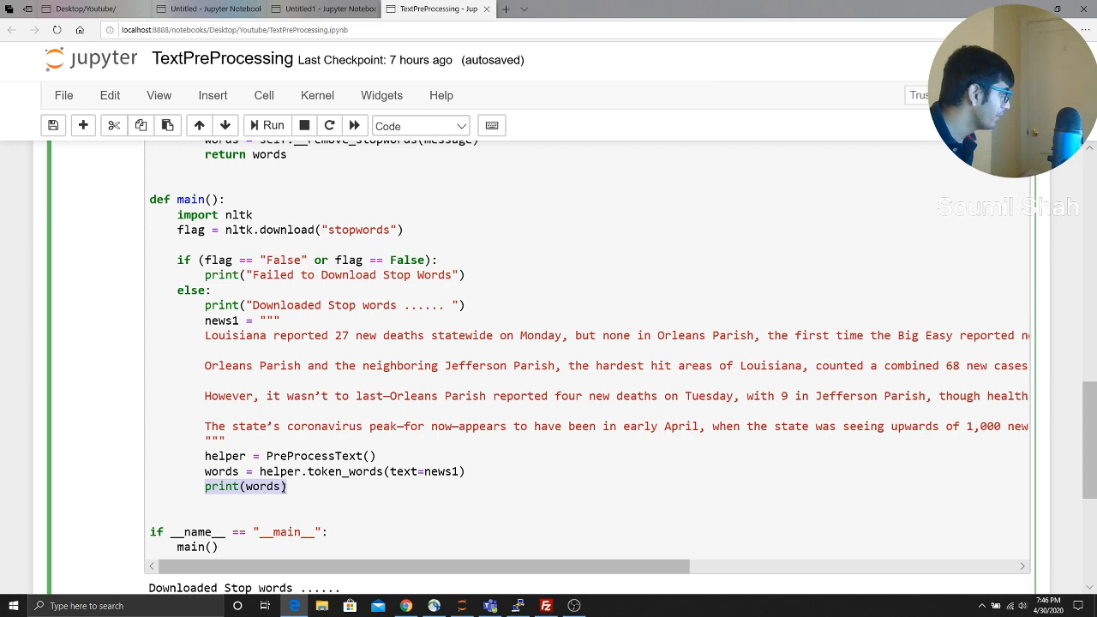
pyautogui.click(267, 125)
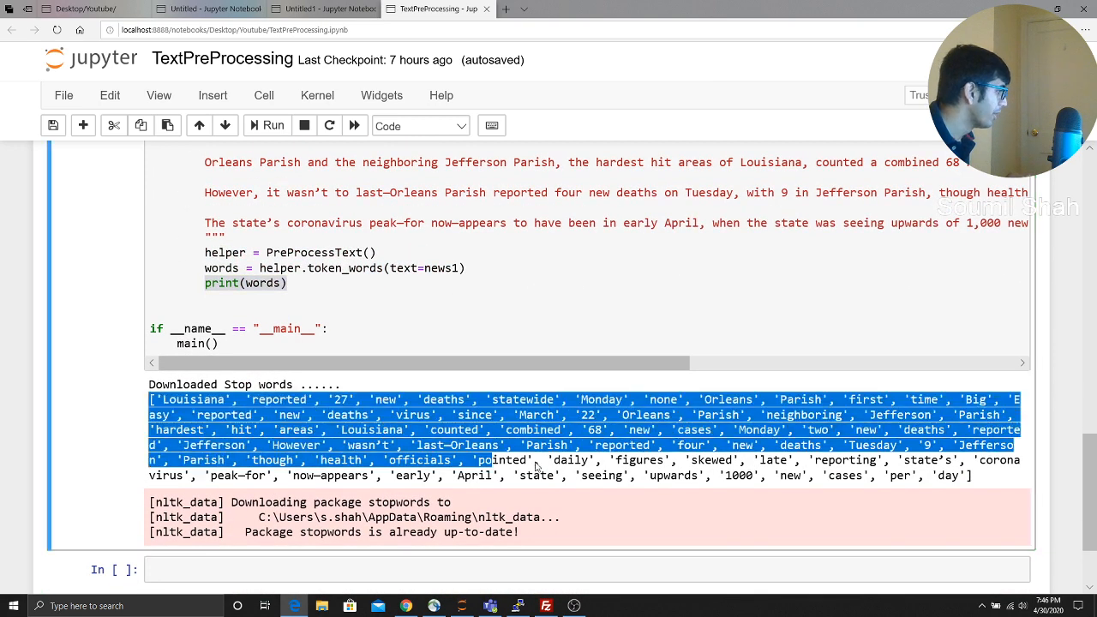